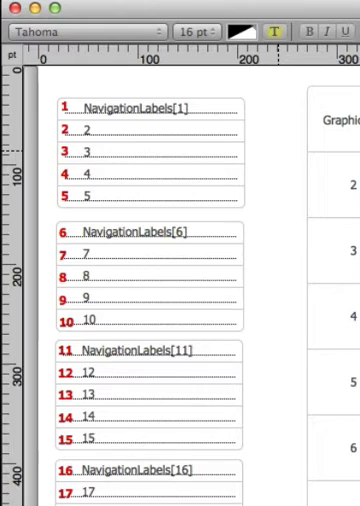
pyautogui.moveTo(165, 110)
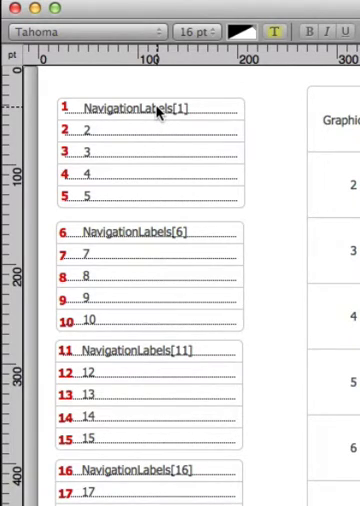
pyautogui.moveTo(155, 112)
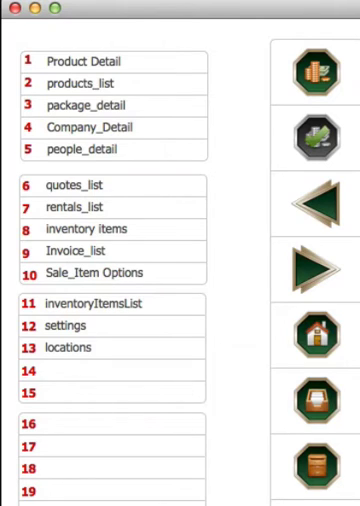
pyautogui.moveTo(112, 93)
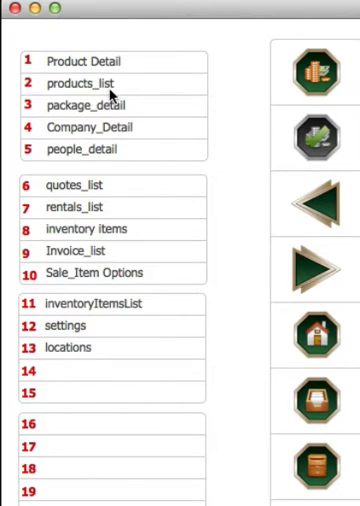
pyautogui.moveTo(100, 64)
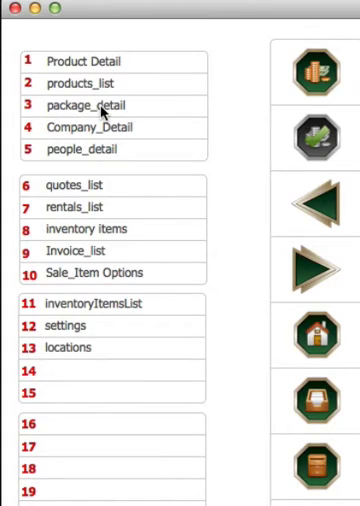
pyautogui.moveTo(108, 153)
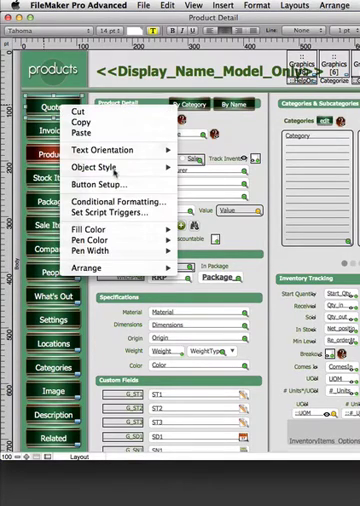
# Step: Open Button Setup for a sidebar navigation button on the Product Detail layout
pyautogui.click(113, 186)
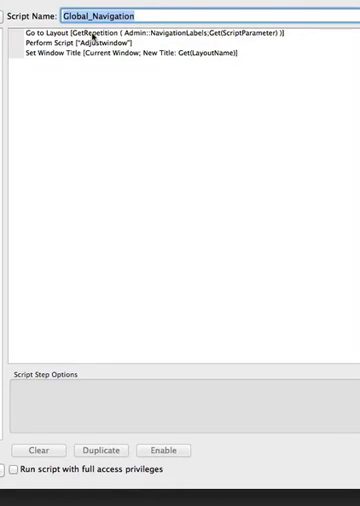
# Step: Select the Go to Layout step in the Global_Navigation script
pyautogui.click(150, 37)
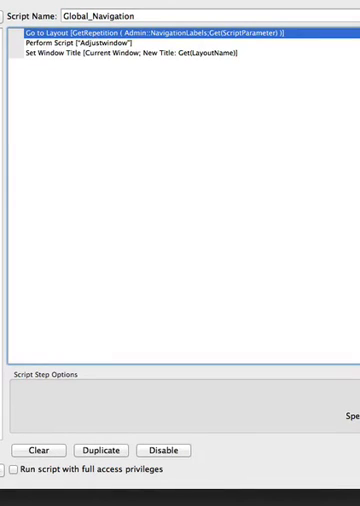